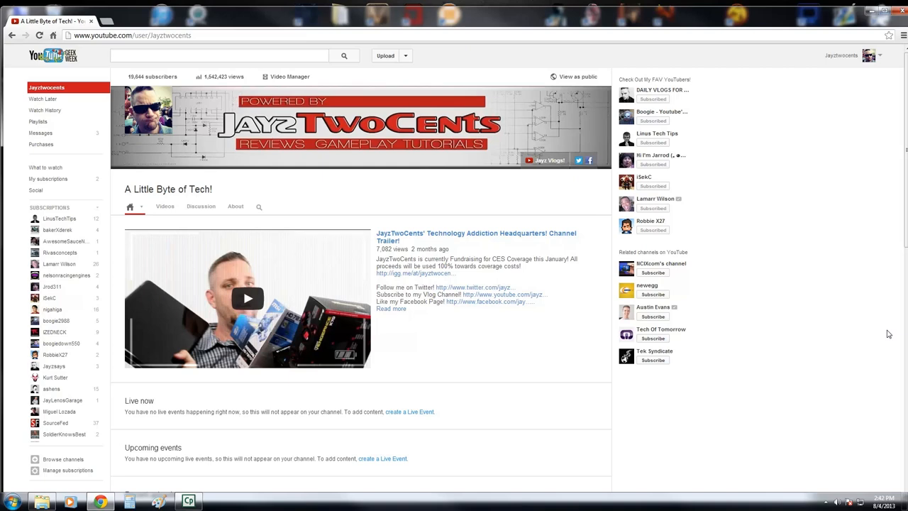
pyautogui.moveTo(823, 115)
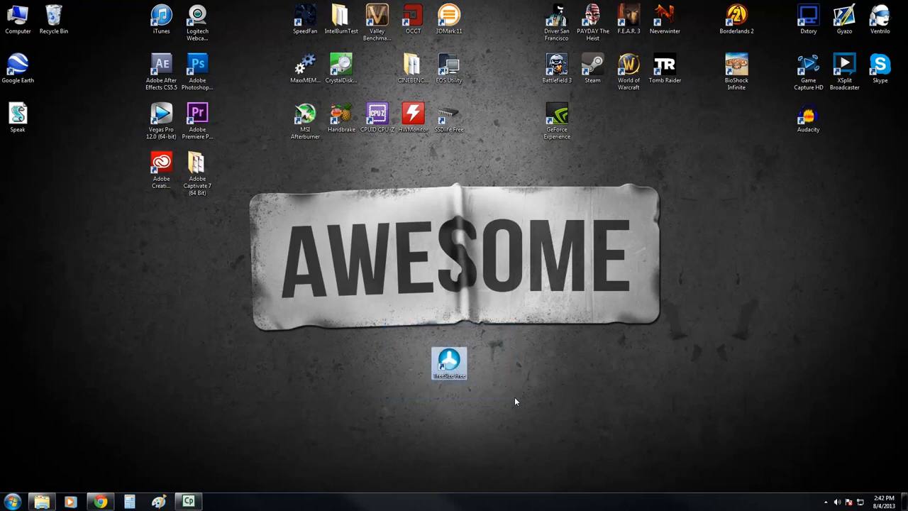
# Step: Launch TreeSize Free from its desktop shortcut
pyautogui.doubleClick(449, 361)
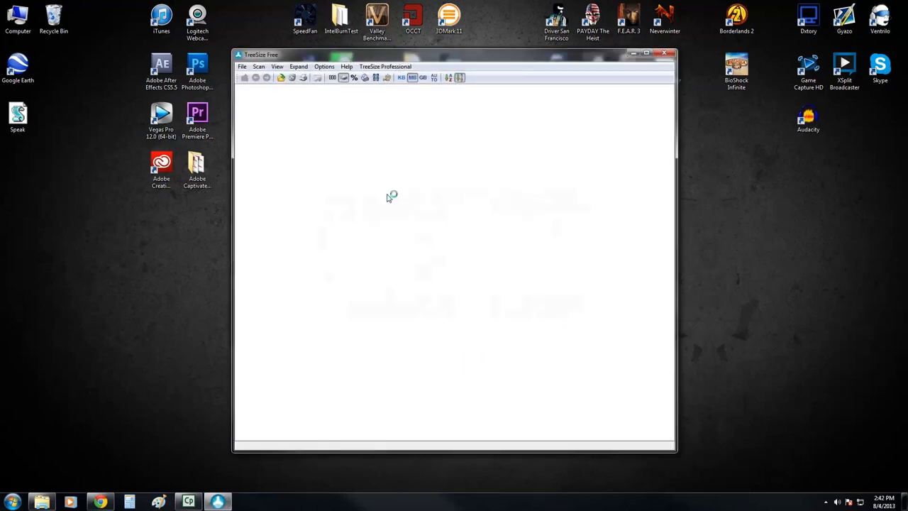
pyautogui.moveTo(493, 169)
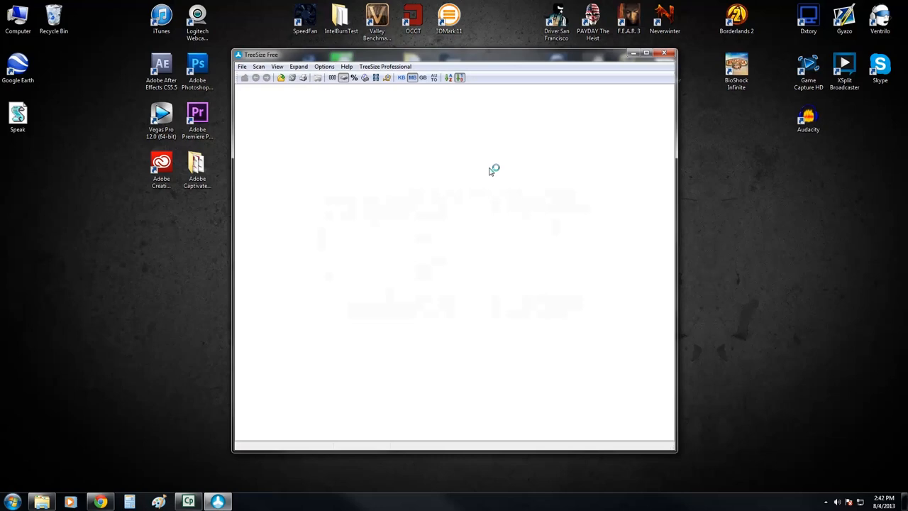
pyautogui.moveTo(519, 62)
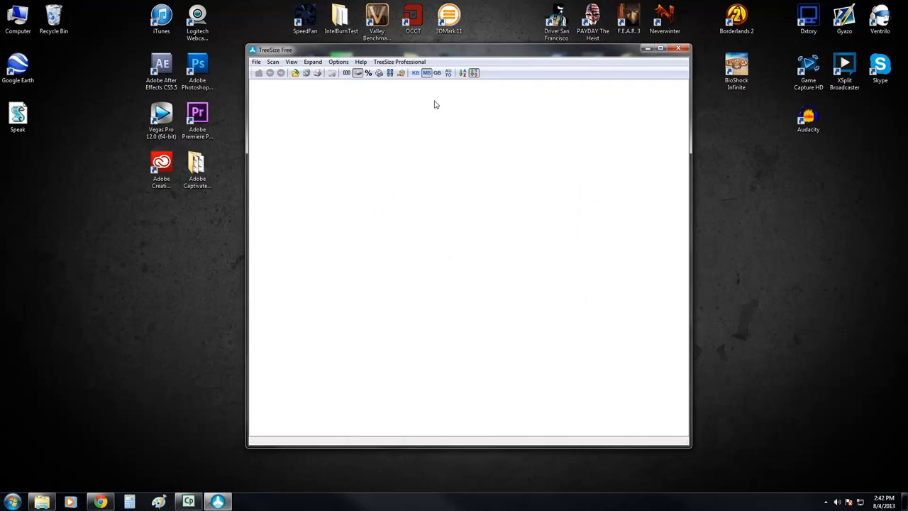
# Step: Scan the Local Disk (C:) drive from the Scan menu
pyautogui.click(273, 62)
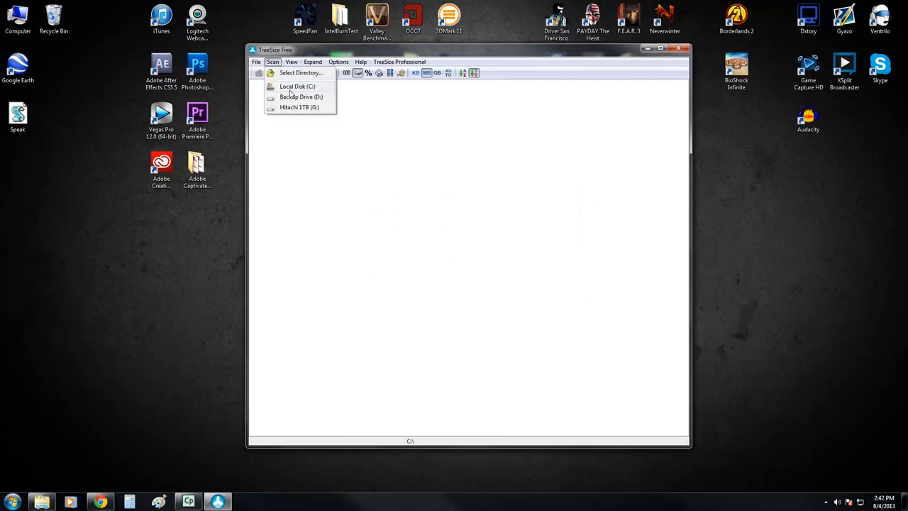
pyautogui.click(297, 86)
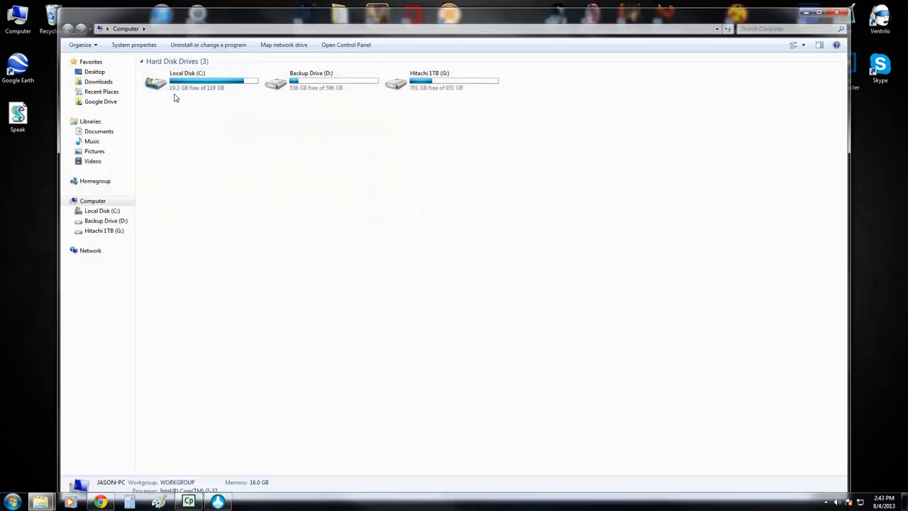
pyautogui.moveTo(805, 13)
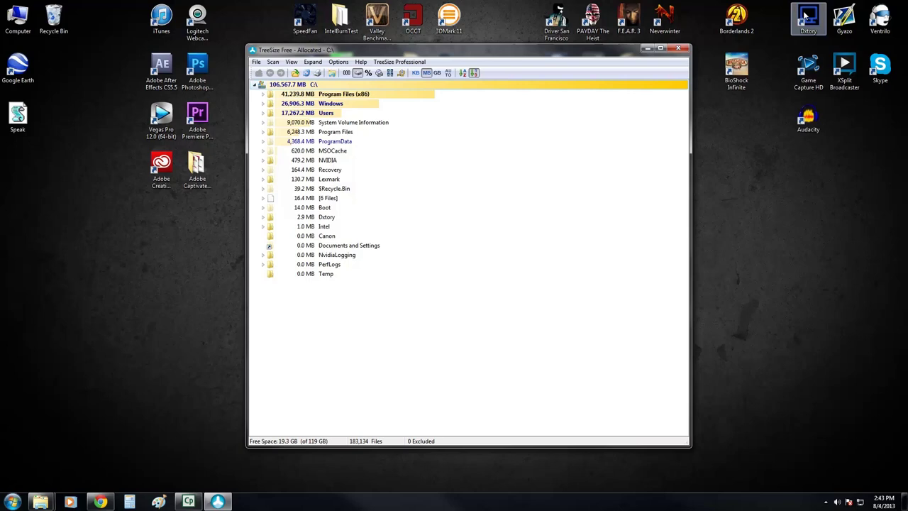
pyautogui.moveTo(585, 45)
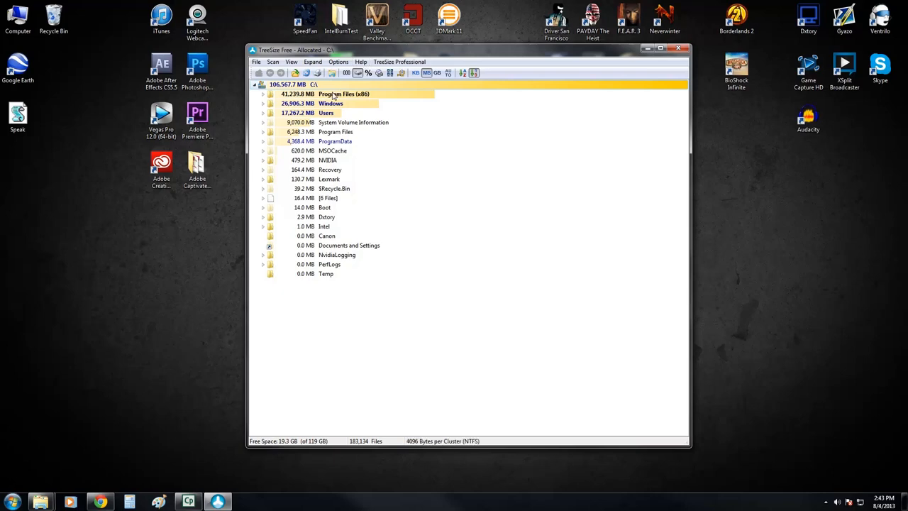
pyautogui.moveTo(378, 91)
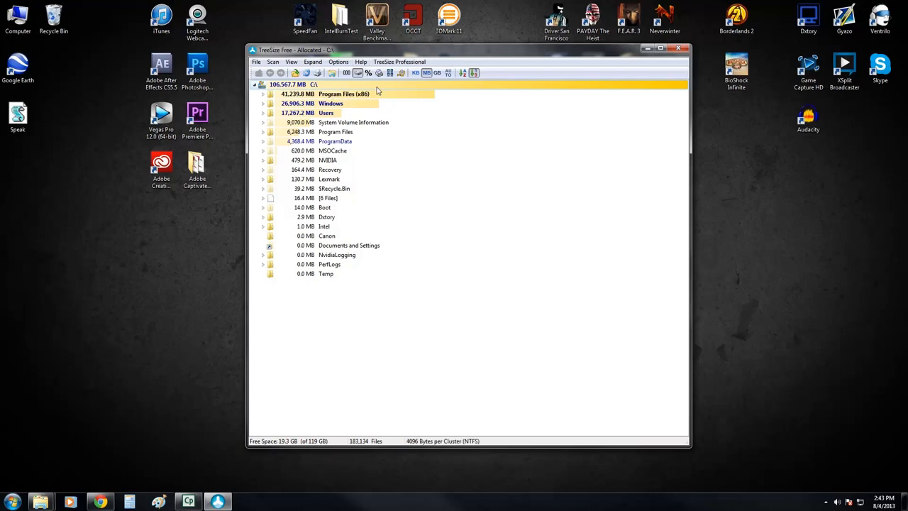
pyautogui.moveTo(357, 103)
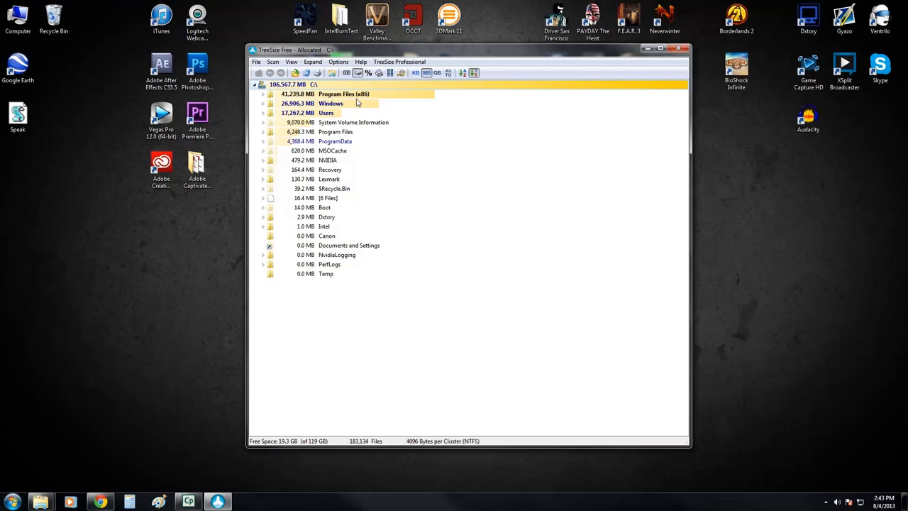
pyautogui.moveTo(354, 93)
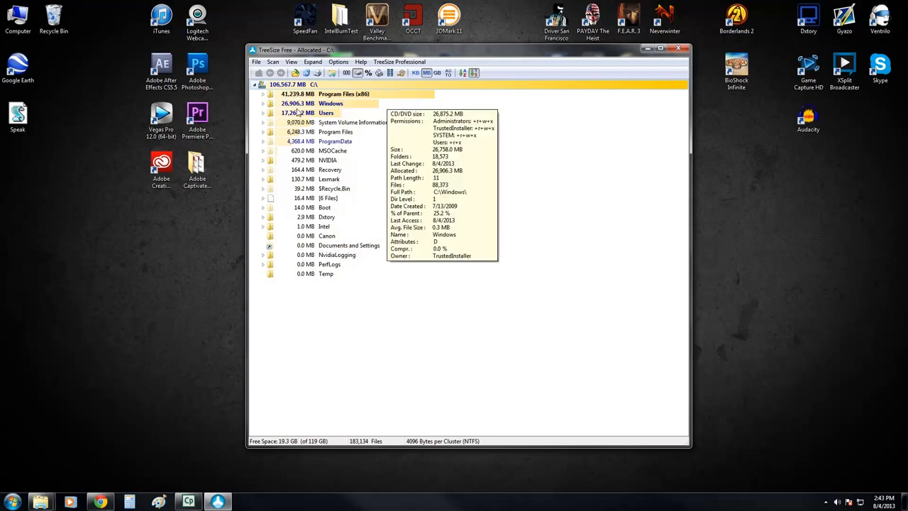
pyautogui.moveTo(383, 94)
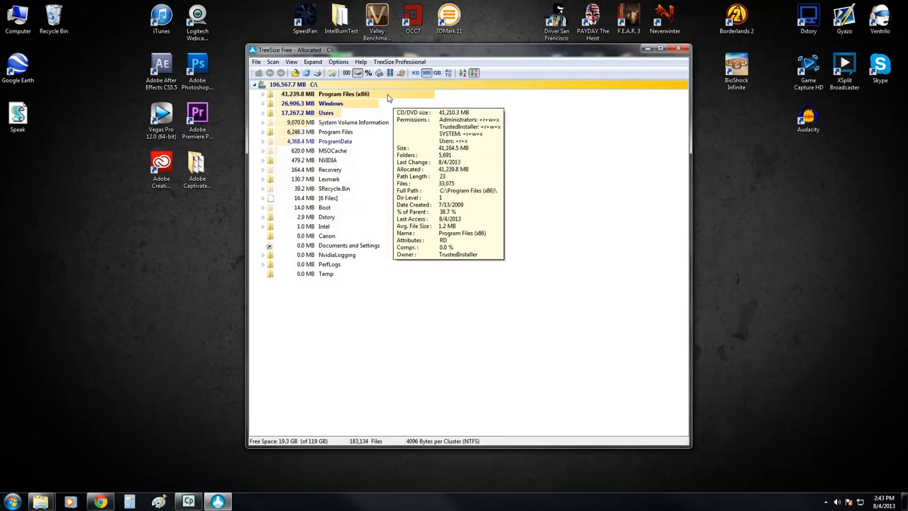
pyautogui.moveTo(330, 103)
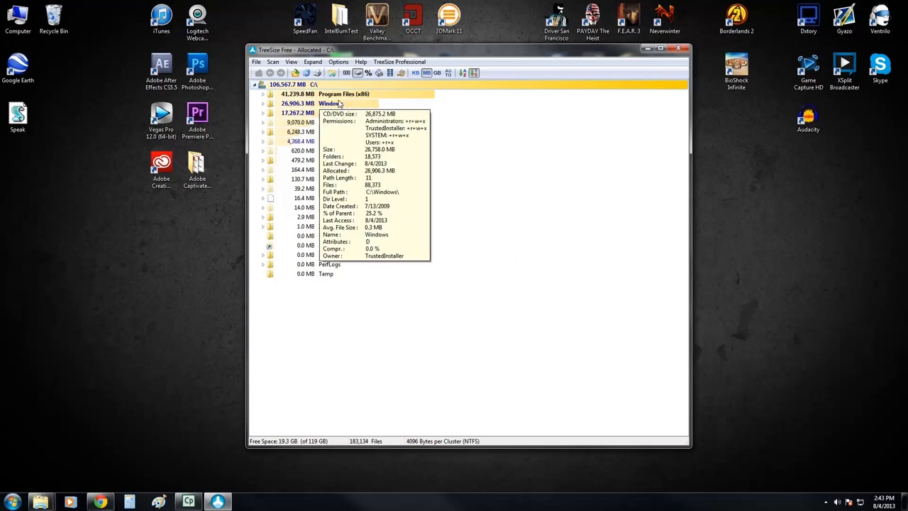
# Step: Expand Program Files (x86) and show sizes as percent of parent, with Origin Games at 85.0%
pyautogui.click(262, 93)
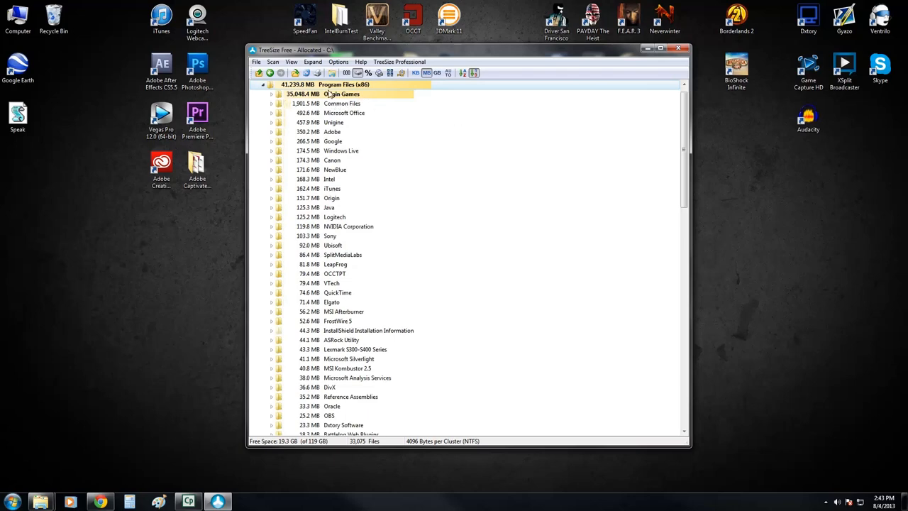
pyautogui.click(368, 72)
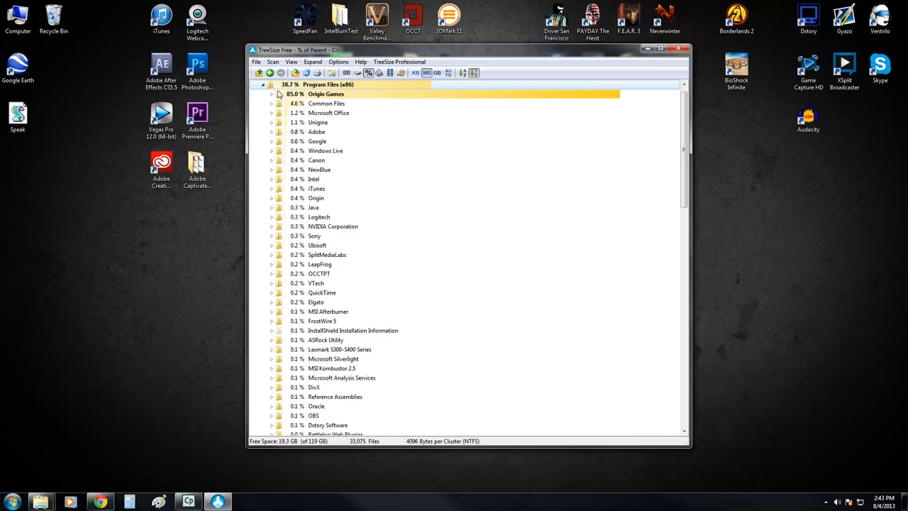
pyautogui.moveTo(327, 85)
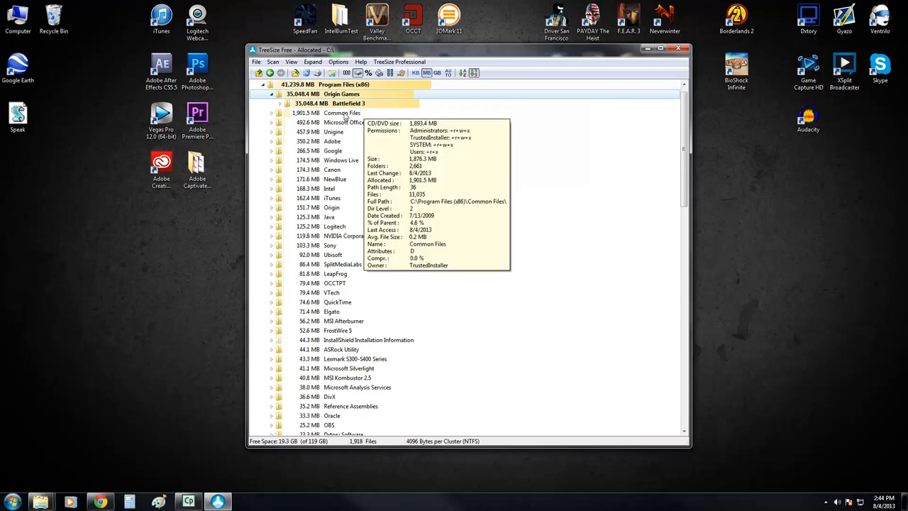
pyautogui.moveTo(341, 117)
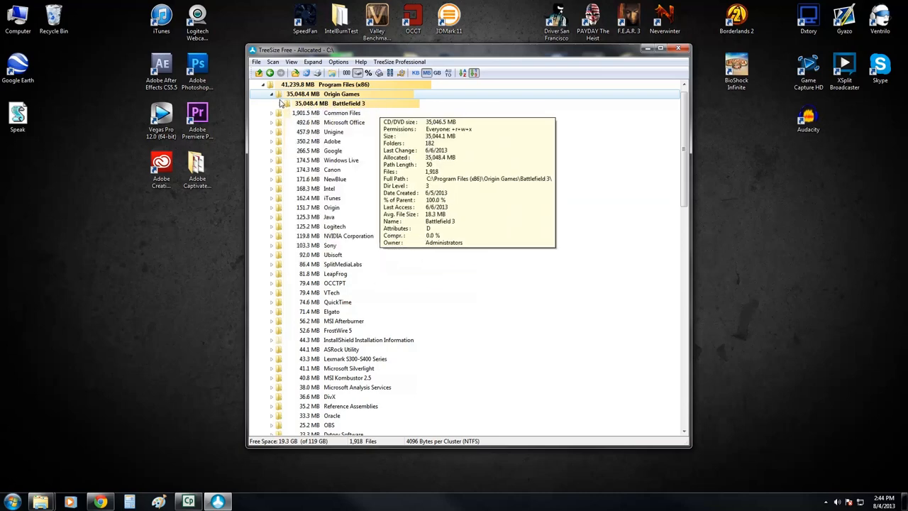
# Step: Collapse the C: tree, reopen Program Files (x86), and expand Common Files, where Adobe is largest at 1,031.1 MB
pyautogui.click(263, 94)
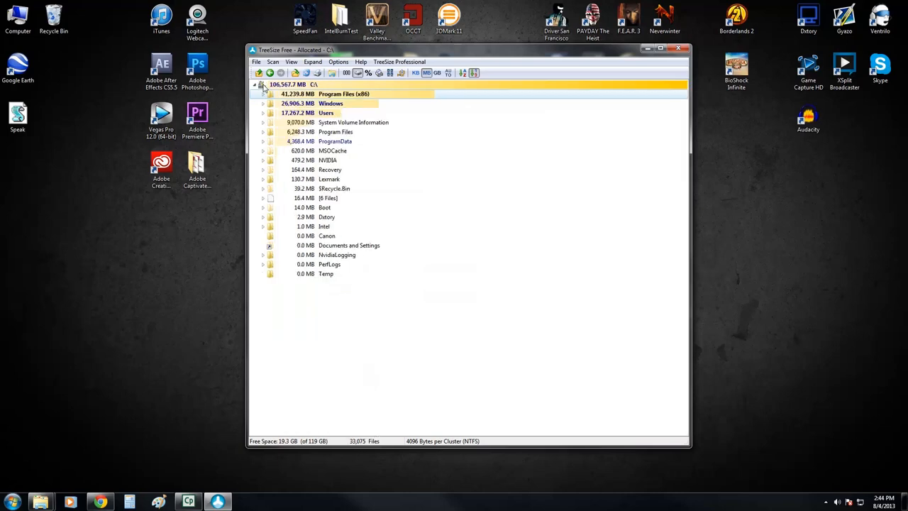
pyautogui.click(254, 84)
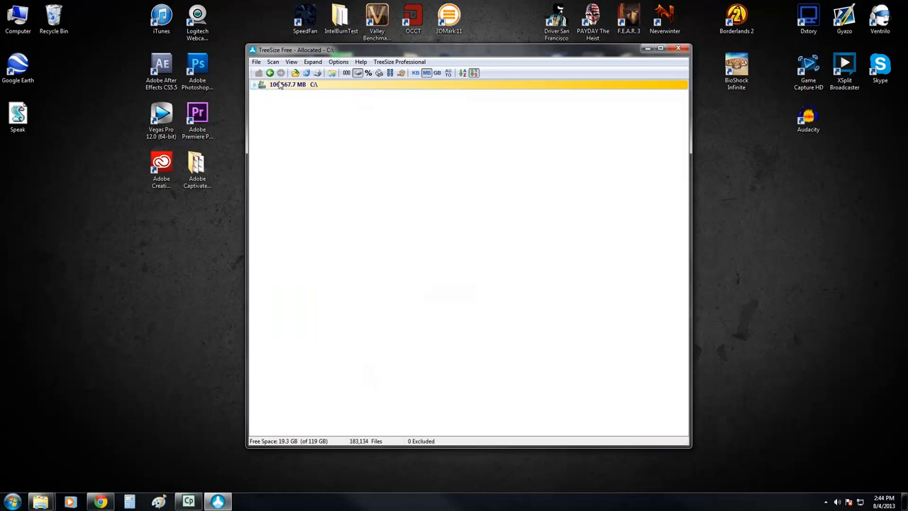
pyautogui.click(254, 84)
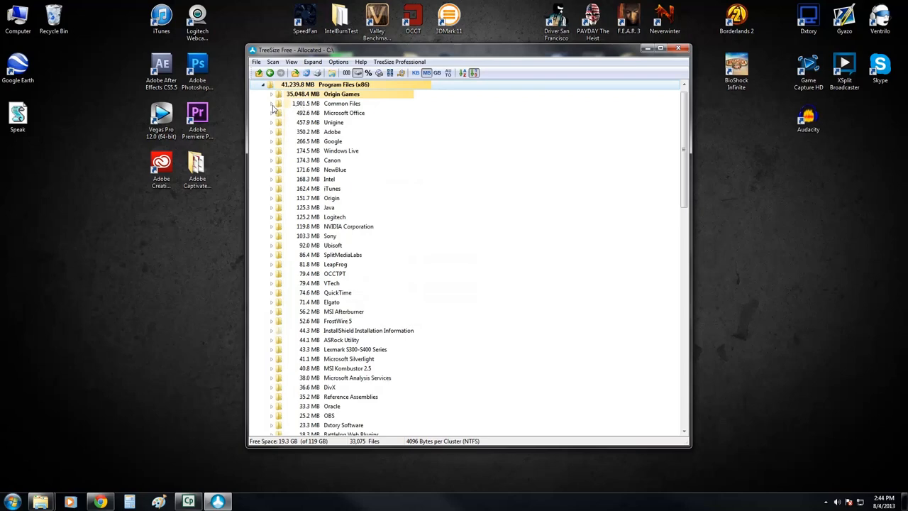
pyautogui.click(271, 103)
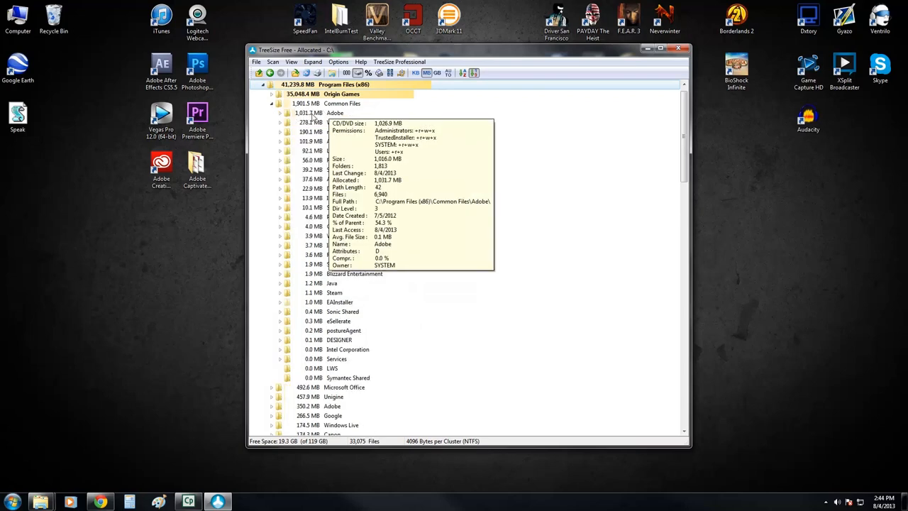
pyautogui.moveTo(289, 118)
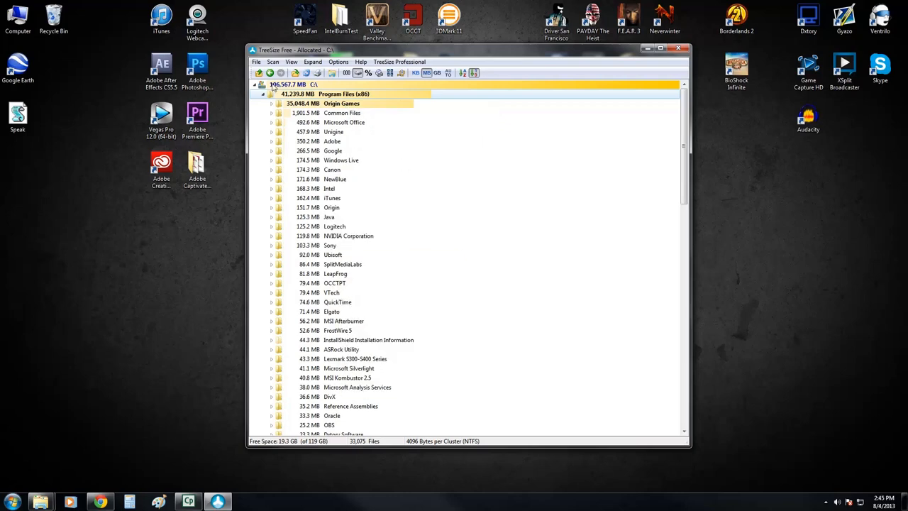
# Step: Collapse Program Files (x86) and expand the 17,267.2 MB Users folder, with Jason collapsed again
pyautogui.click(263, 93)
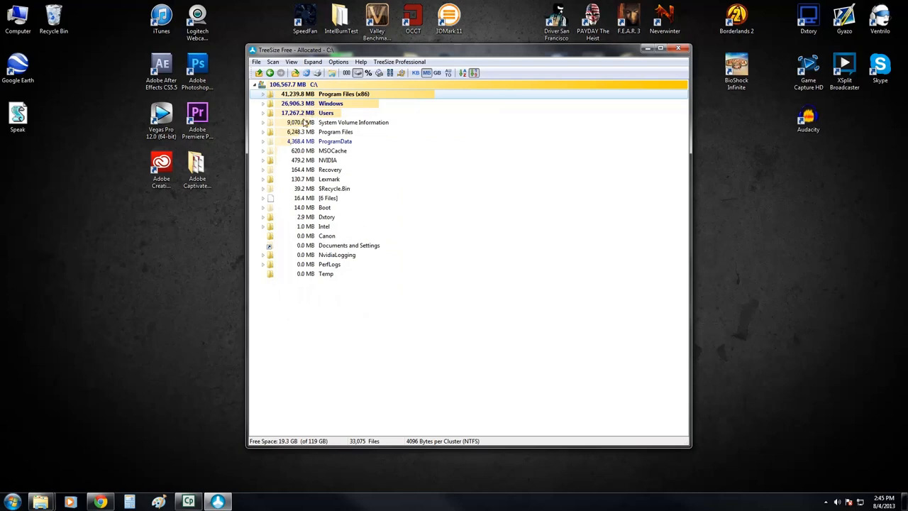
pyautogui.moveTo(319, 117)
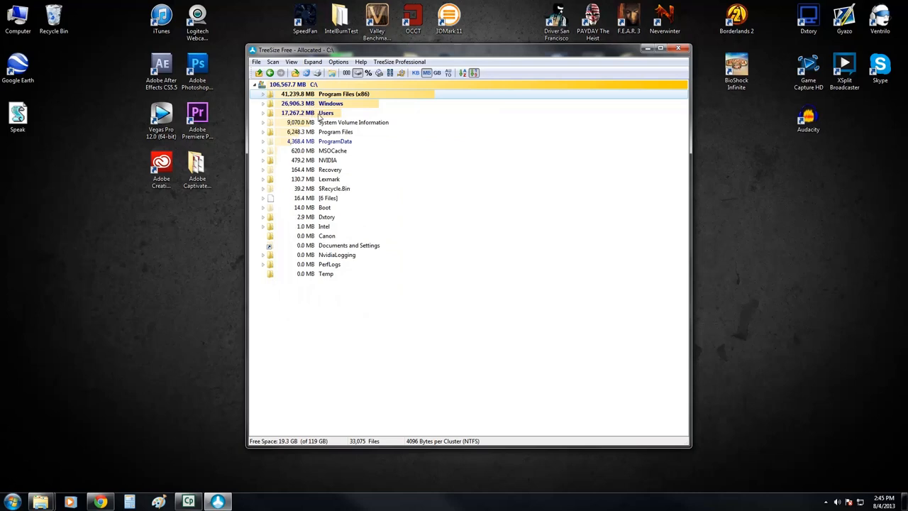
pyautogui.click(262, 113)
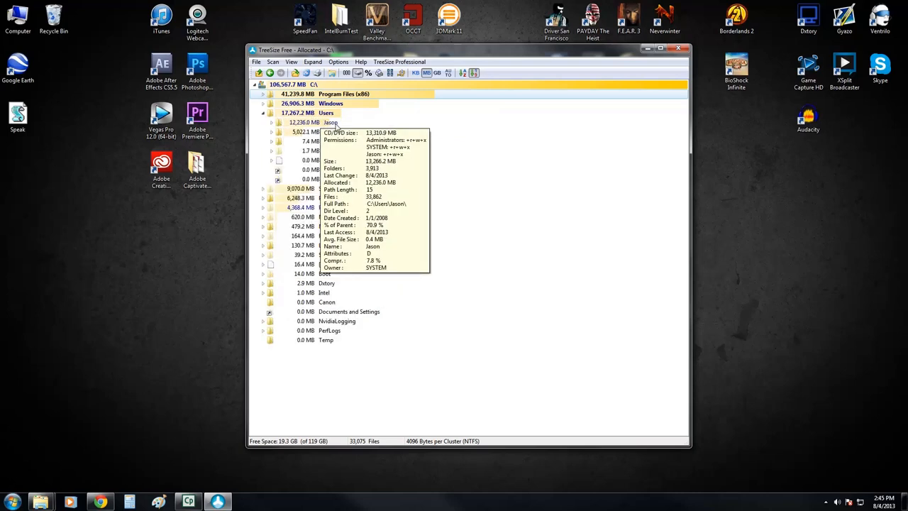
pyautogui.click(271, 122)
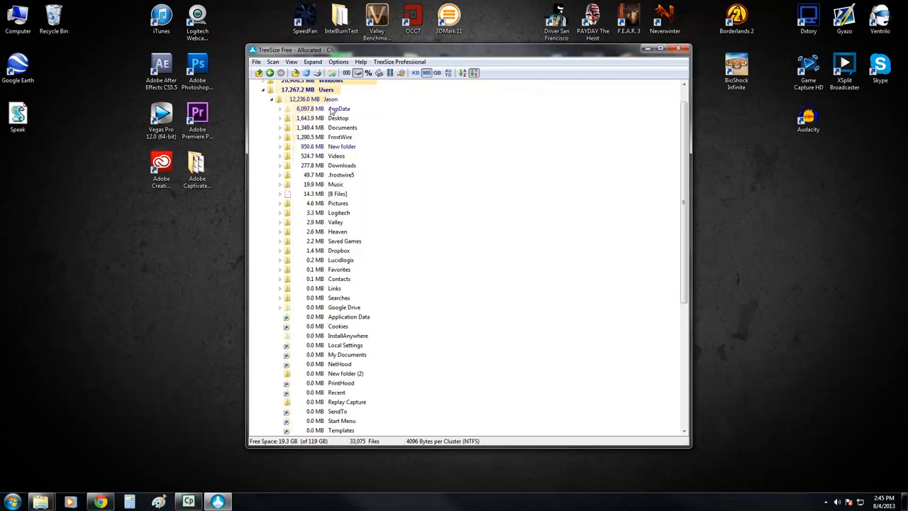
pyautogui.moveTo(348, 111)
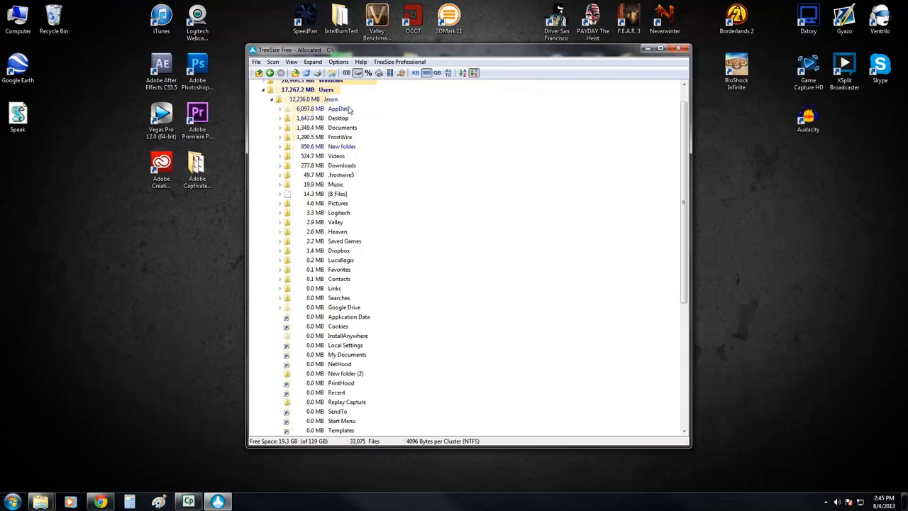
pyautogui.moveTo(341, 127)
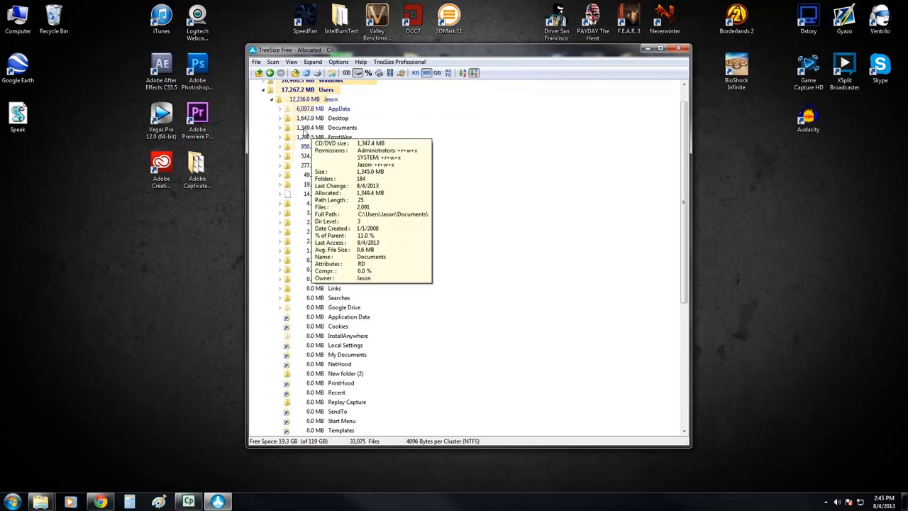
pyautogui.click(280, 127)
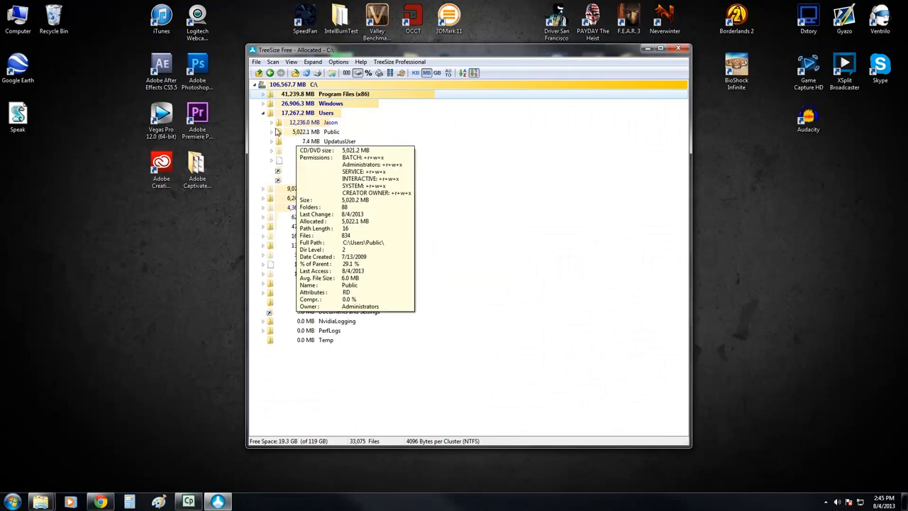
# Step: Expand Public, Cryptic Studios and Neverwinter to reveal the 4,734.8 MB Live folder
pyautogui.click(271, 132)
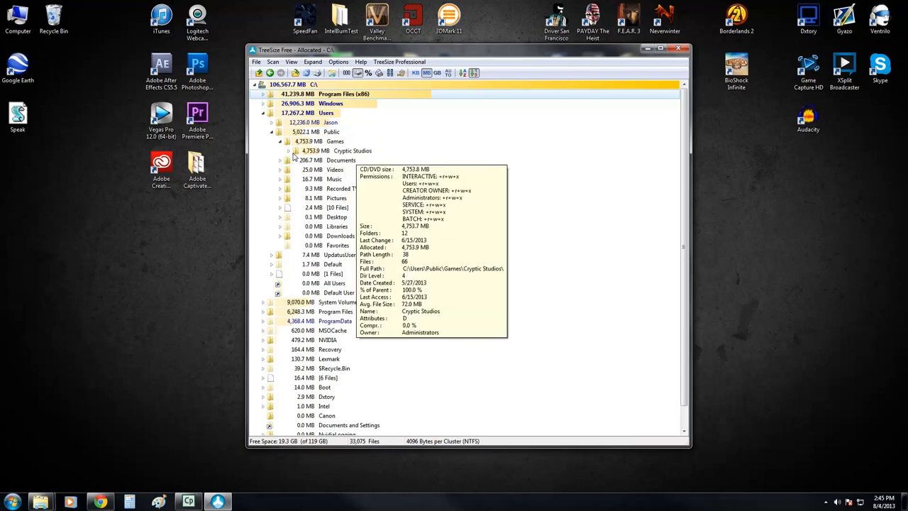
pyautogui.click(288, 150)
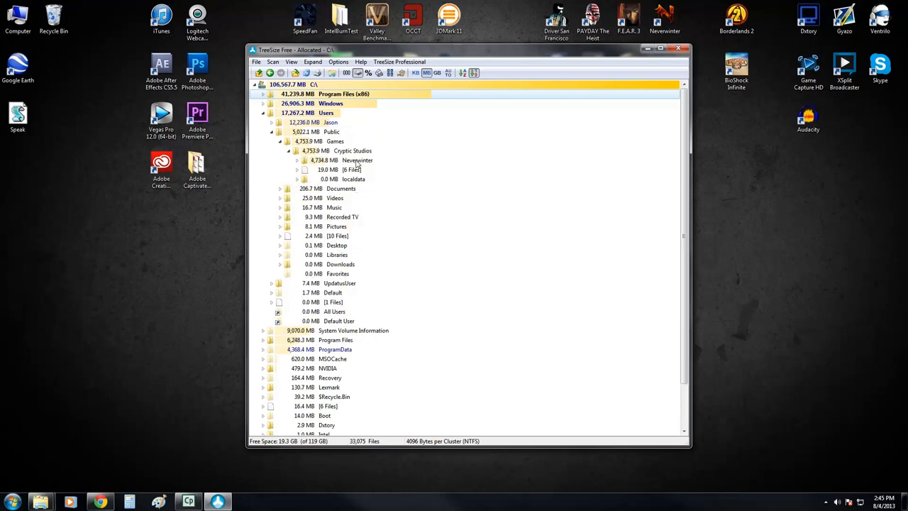
pyautogui.click(297, 170)
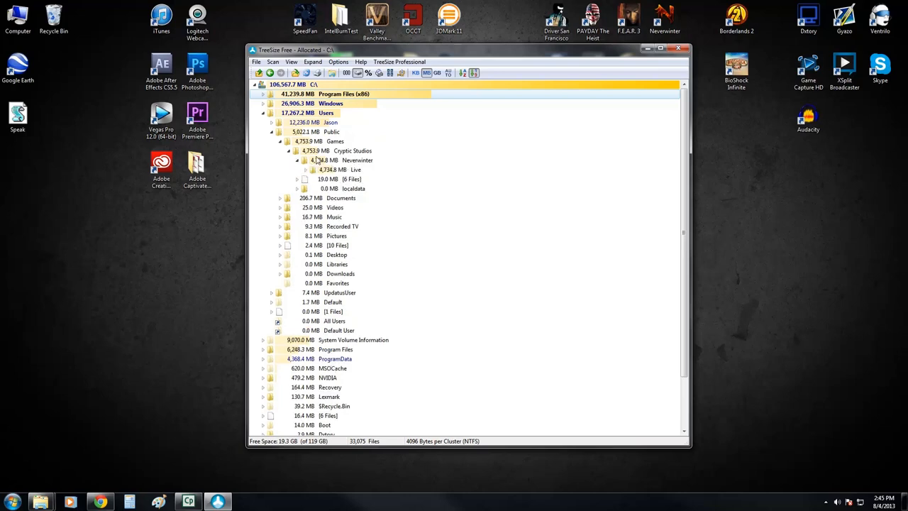
pyautogui.moveTo(290, 153)
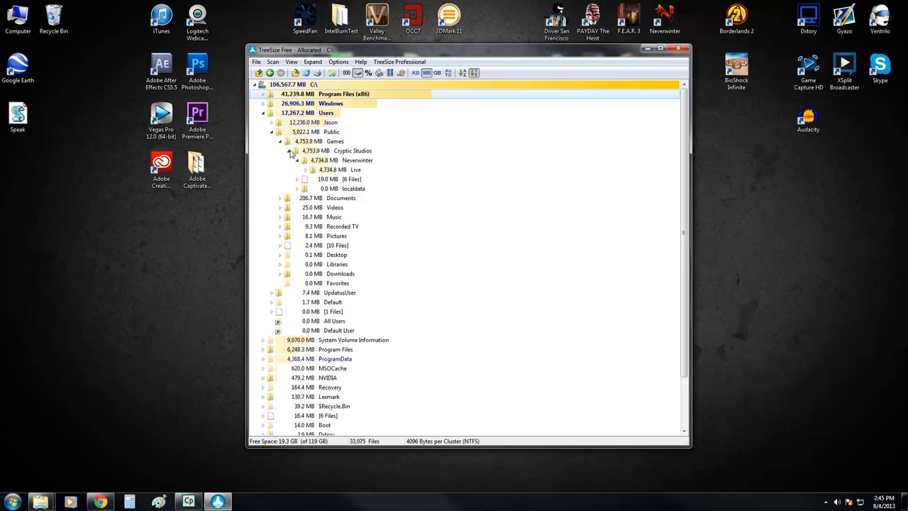
# Step: Delete the Cryptic Studios folder to the Recycle Bin, dropping C: to 101,813.8 MB
pyautogui.rightClick(352, 151)
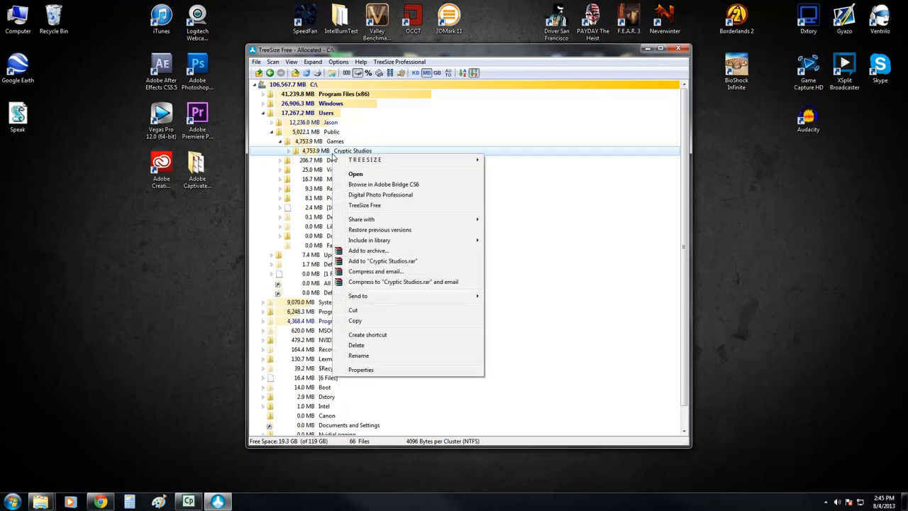
pyautogui.click(356, 344)
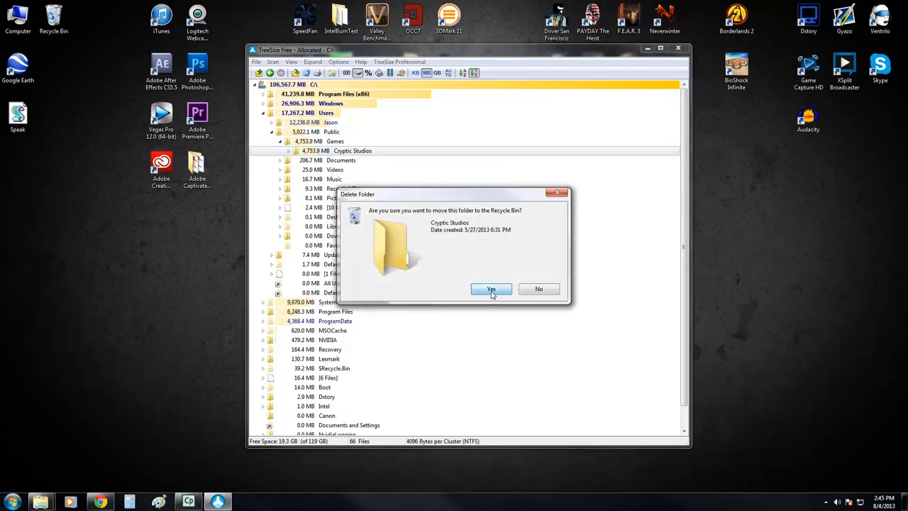
pyautogui.click(491, 289)
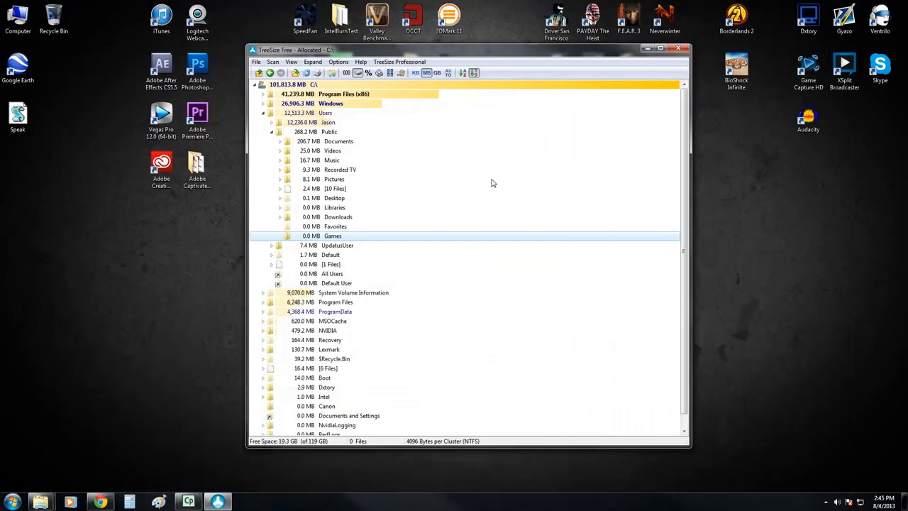
pyautogui.moveTo(463, 153)
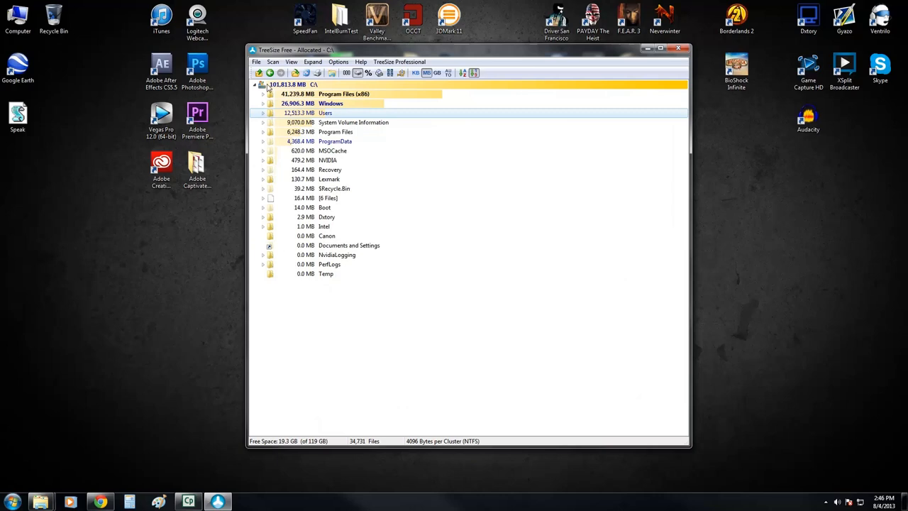
pyautogui.moveTo(456, 137)
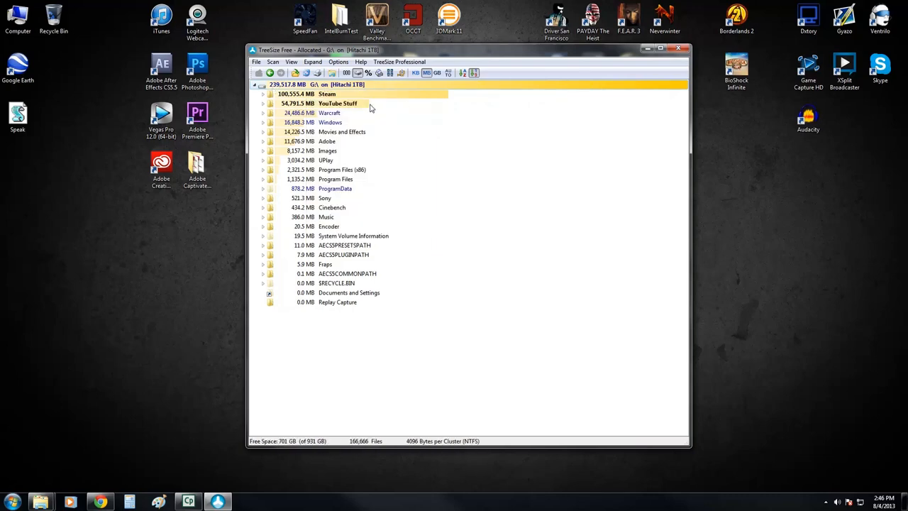
pyautogui.moveTo(327, 94)
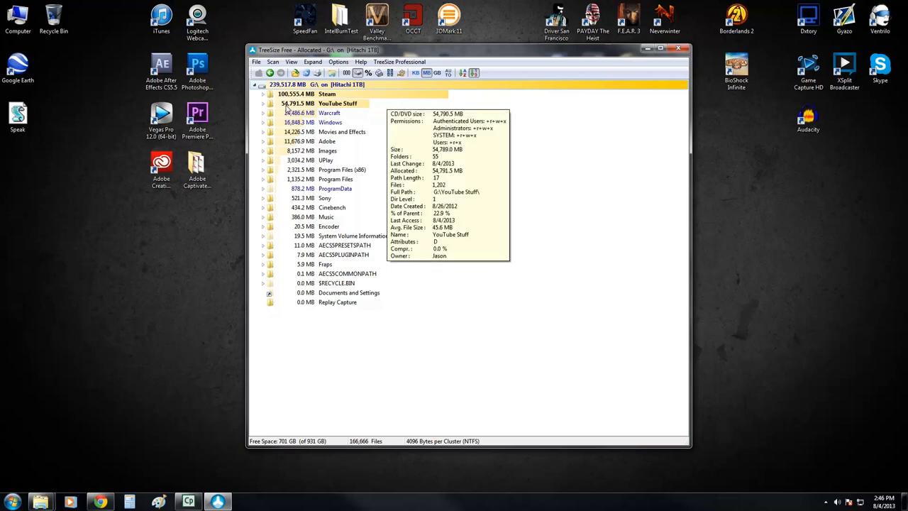
pyautogui.moveTo(331, 113)
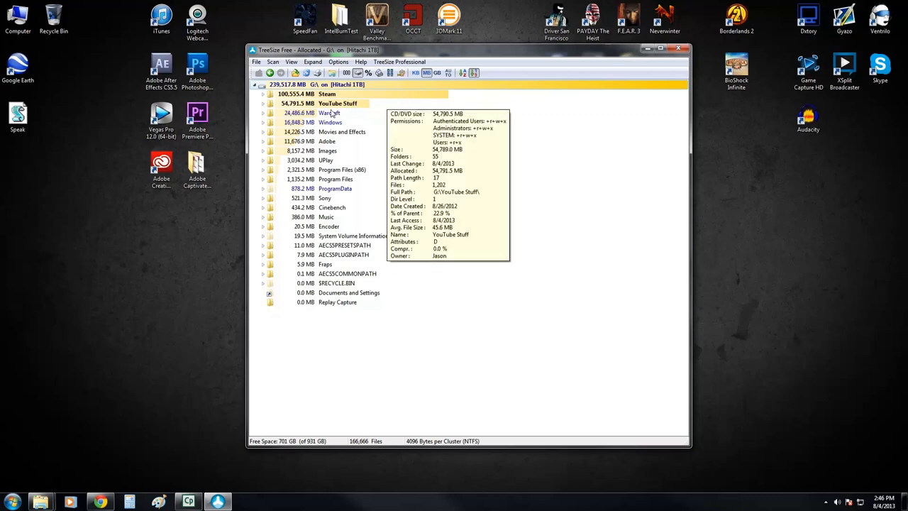
pyautogui.moveTo(330, 112)
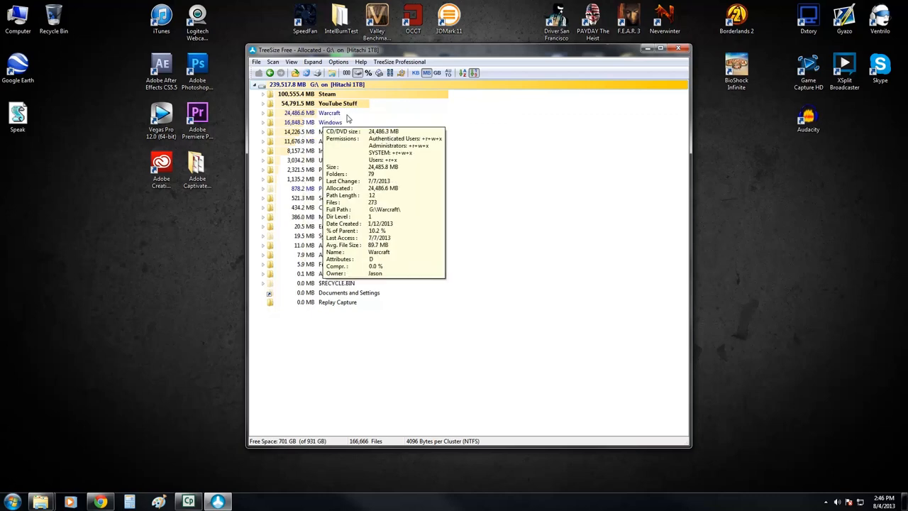
pyautogui.moveTo(369, 94)
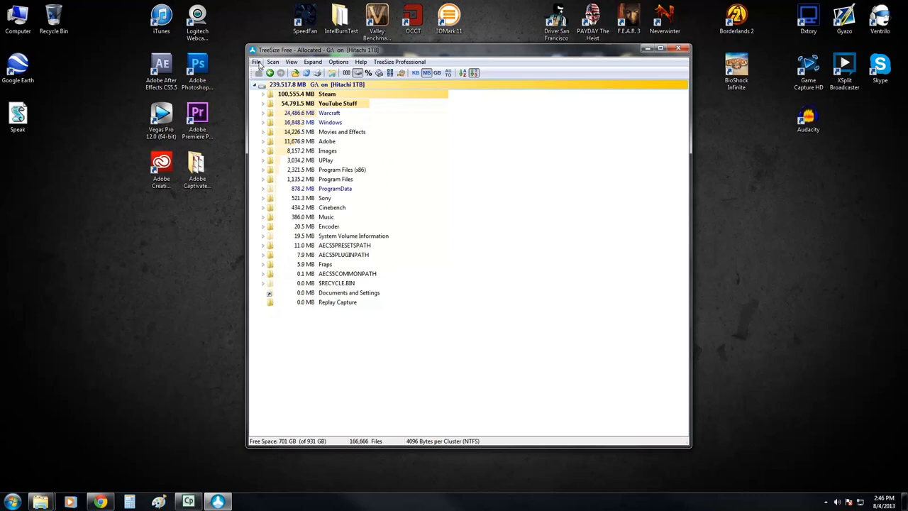
pyautogui.moveTo(317, 135)
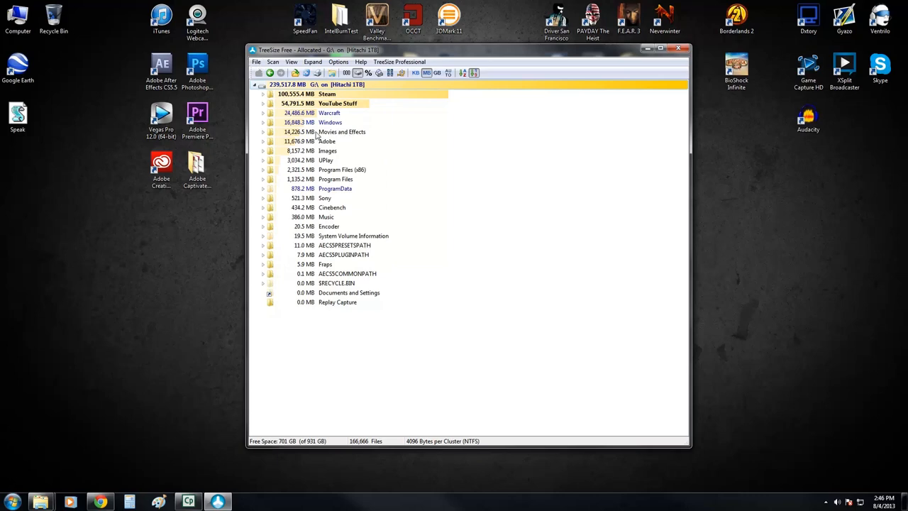
pyautogui.moveTo(339, 134)
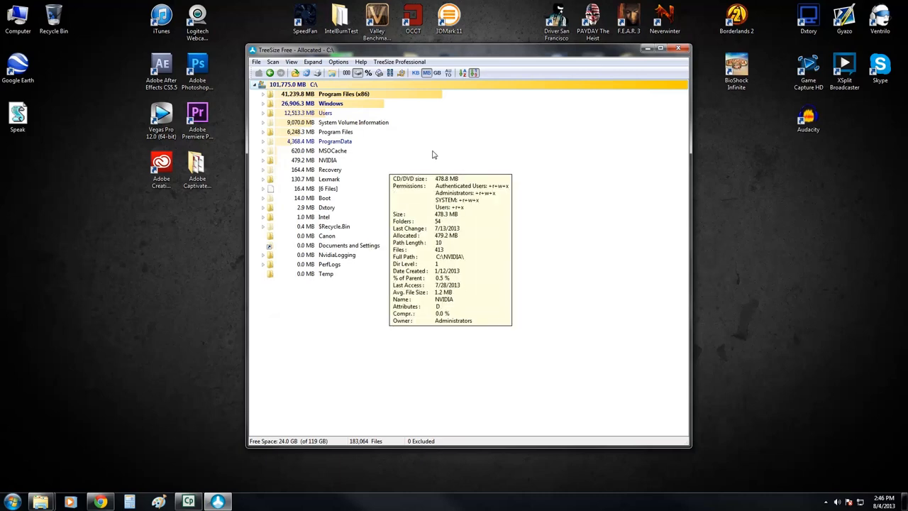
pyautogui.moveTo(576, 167)
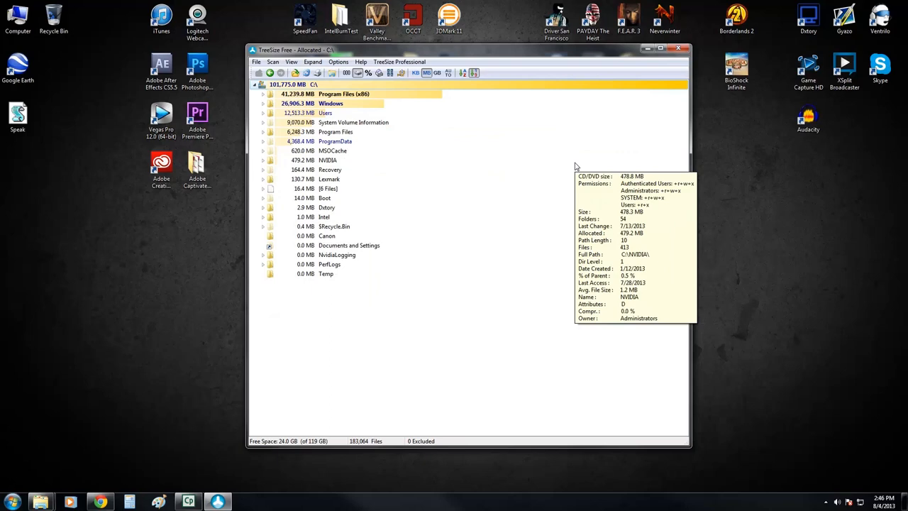
pyautogui.moveTo(477, 57)
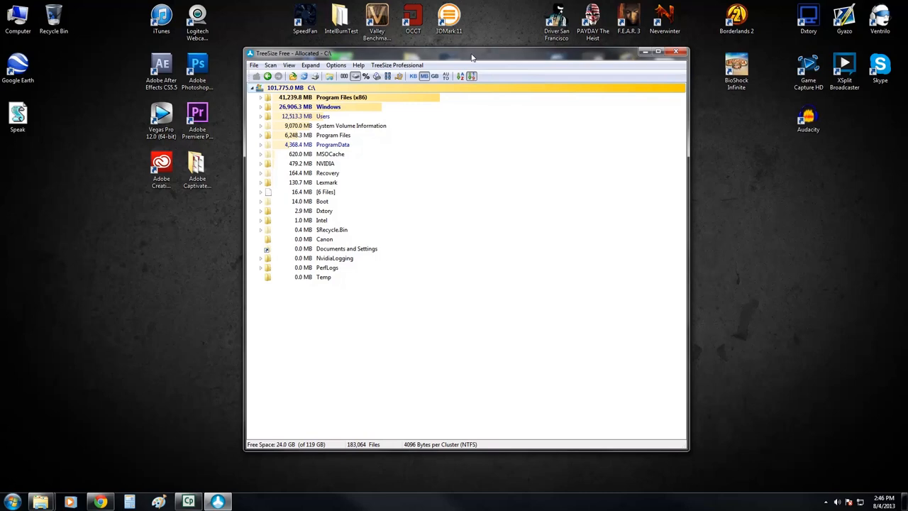
pyautogui.moveTo(328, 177)
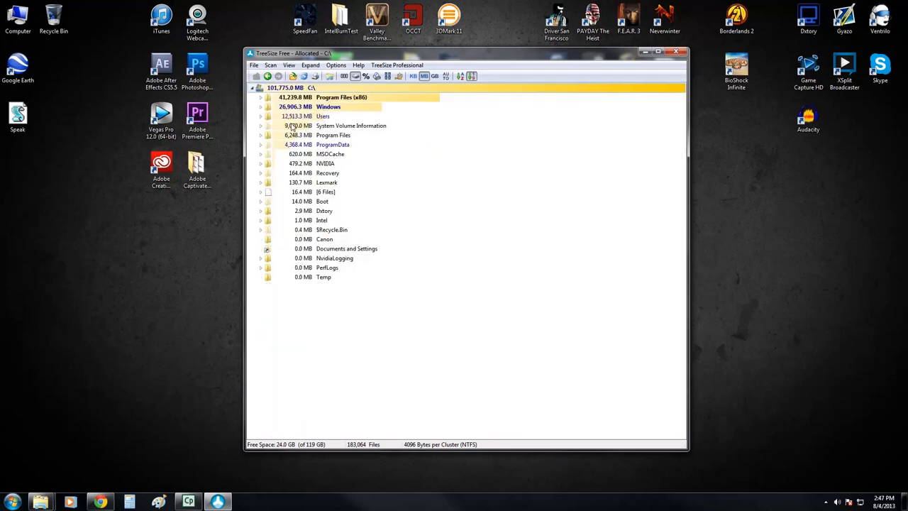
# Step: Expand Program Files (x86), expand and collapse iTunes, then close TreeSize Free
pyautogui.click(261, 97)
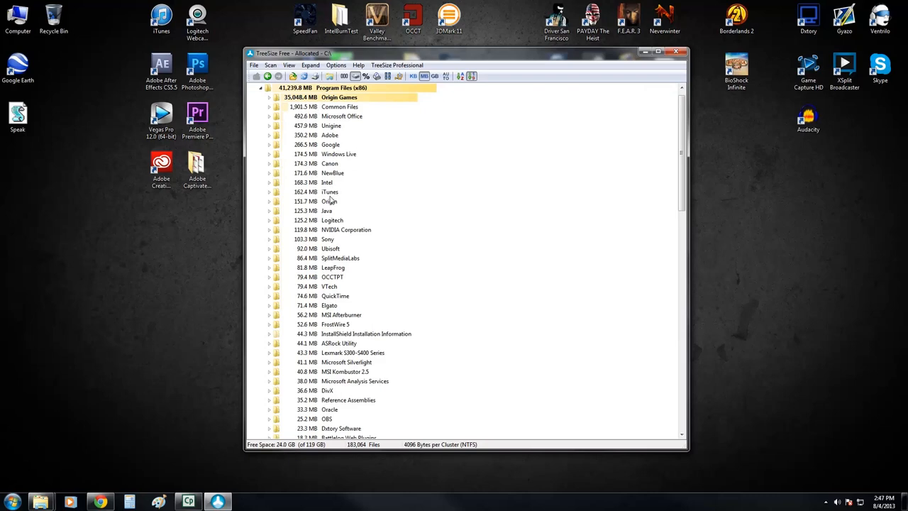
pyautogui.moveTo(334, 100)
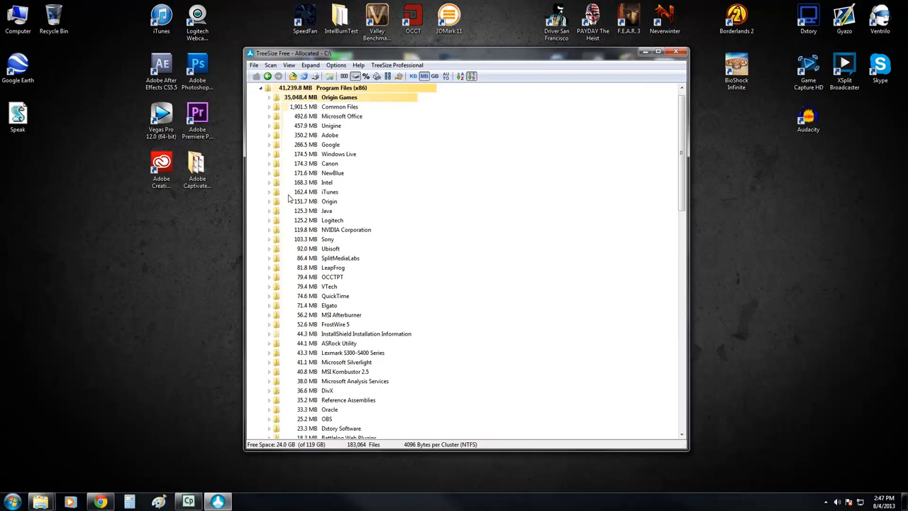
pyautogui.moveTo(271, 197)
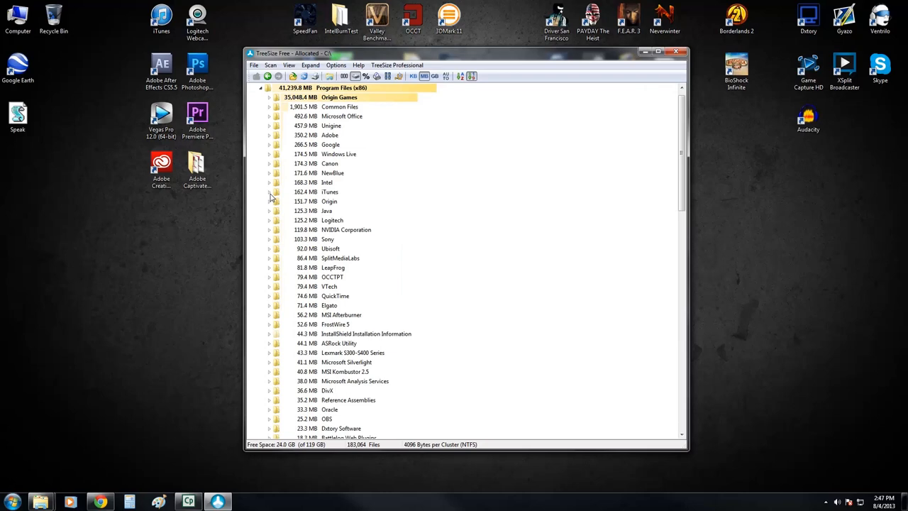
pyautogui.moveTo(326, 195)
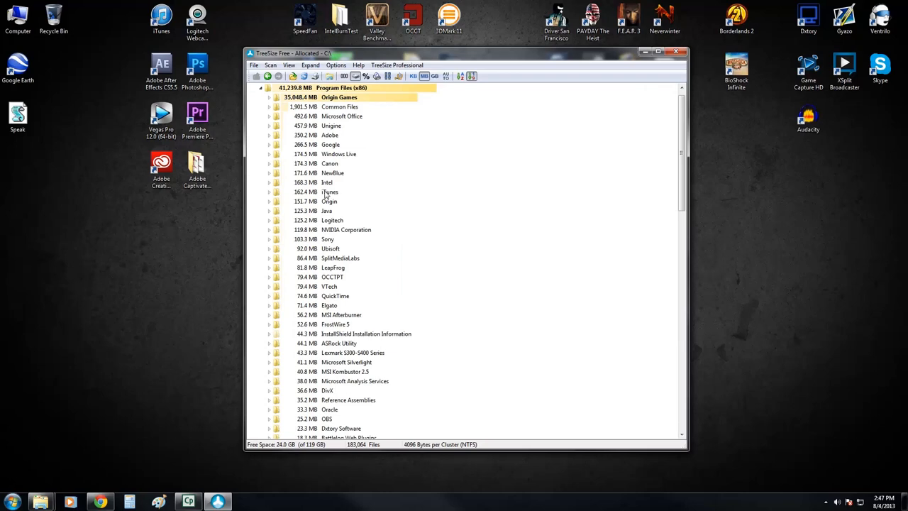
pyautogui.click(269, 192)
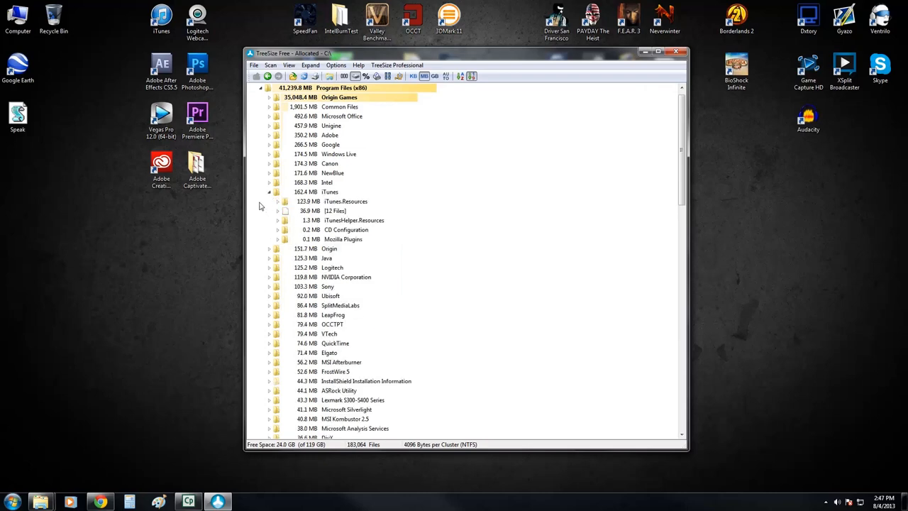
pyautogui.click(269, 191)
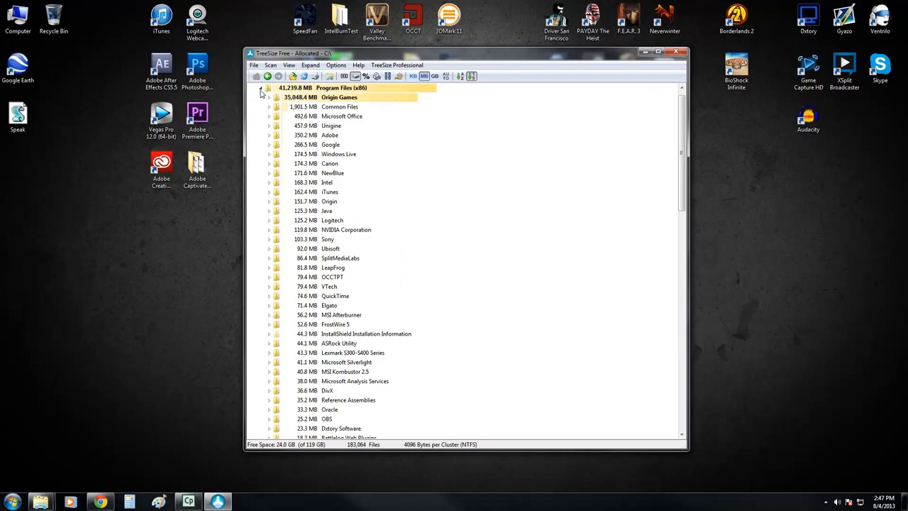
pyautogui.click(658, 51)
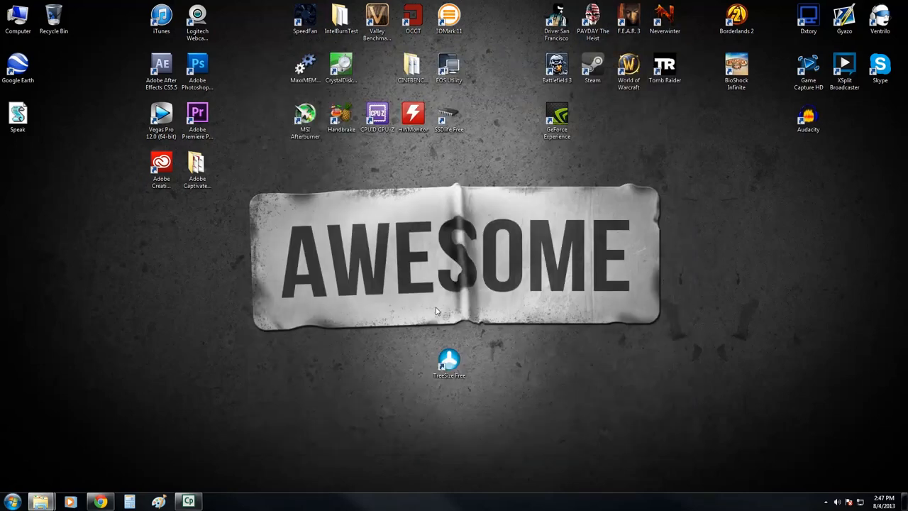